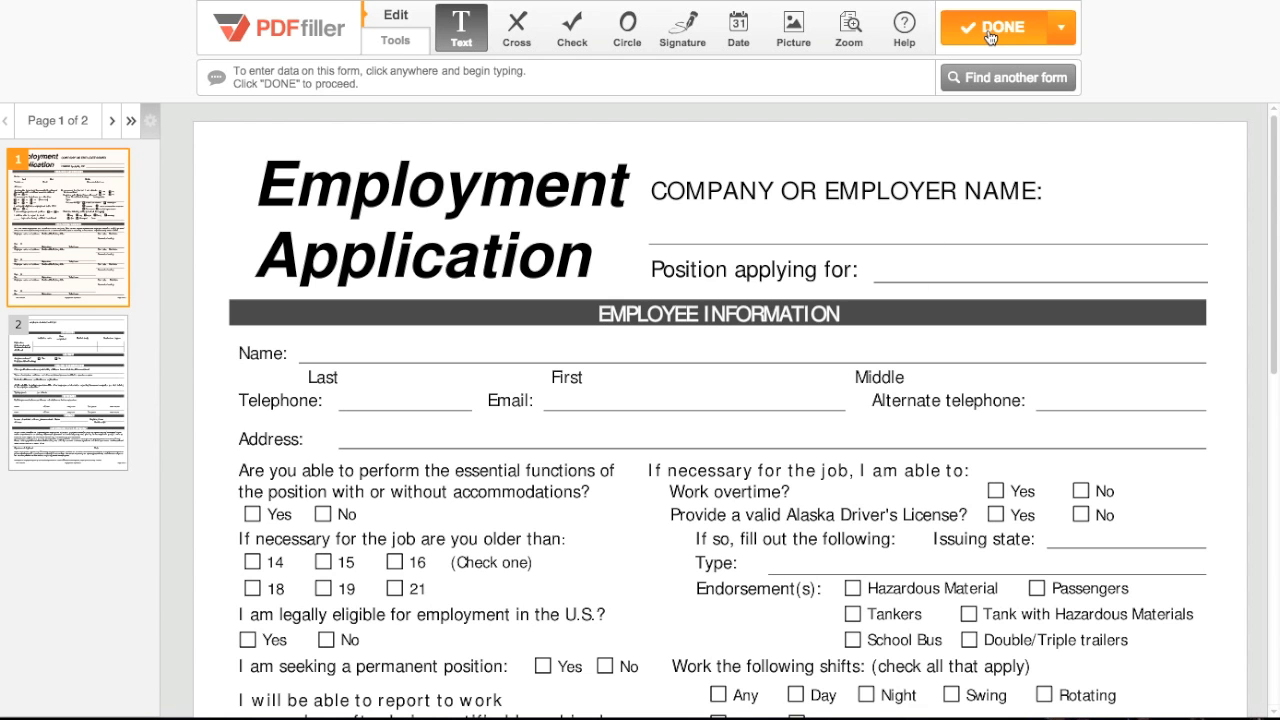
Finish editing with DONE to reach the document actions page
left_click(996, 28)
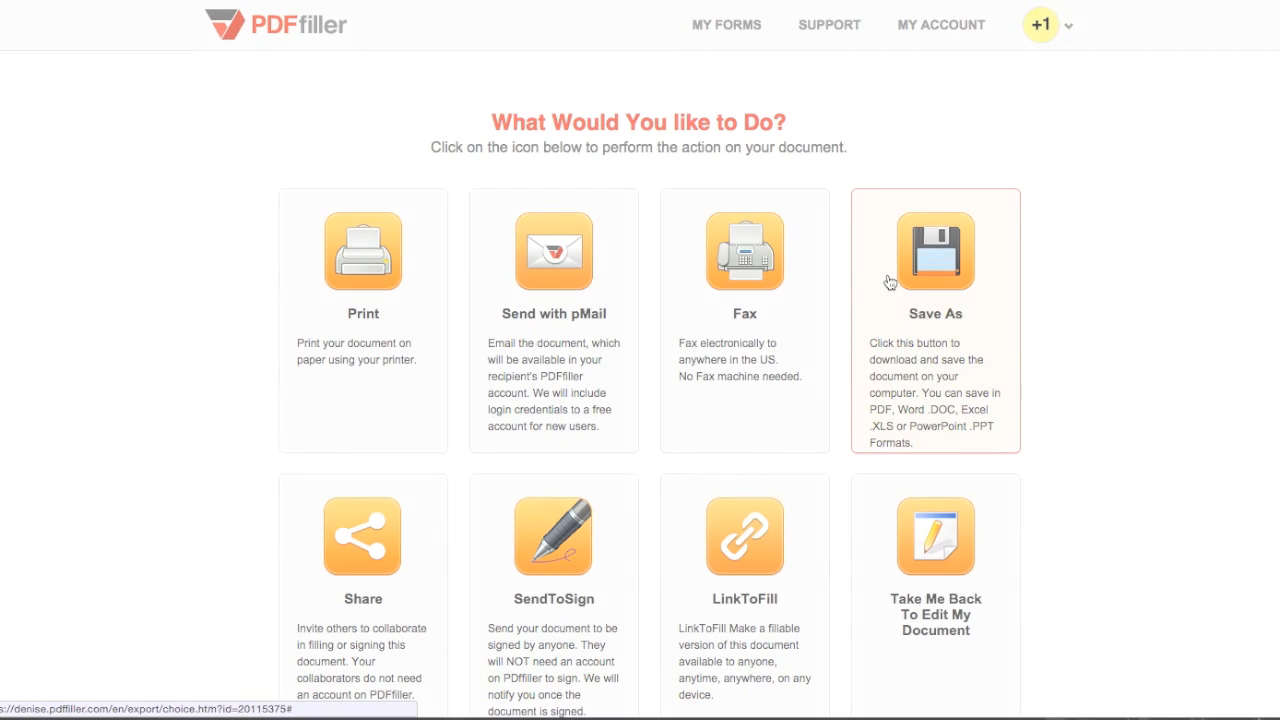
Choose Save As for Employment Application.pdf and keep both pages selected
left_click(936, 252)
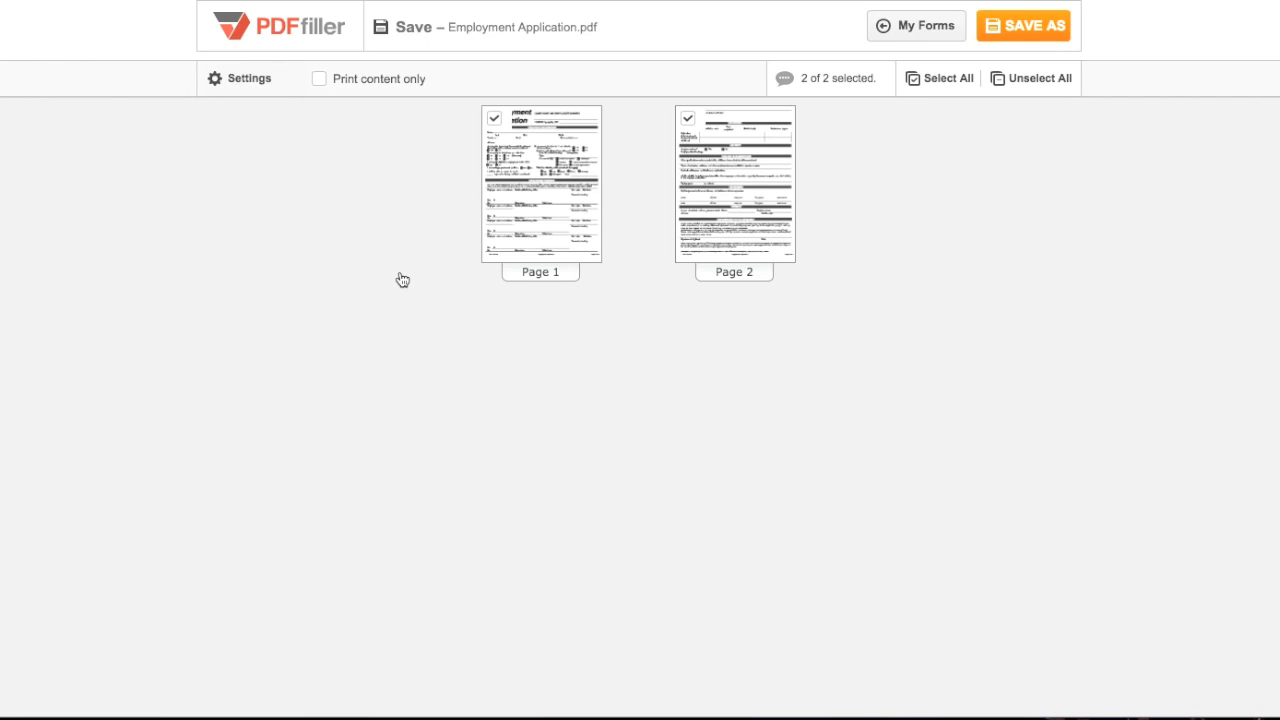
left_click(688, 118)
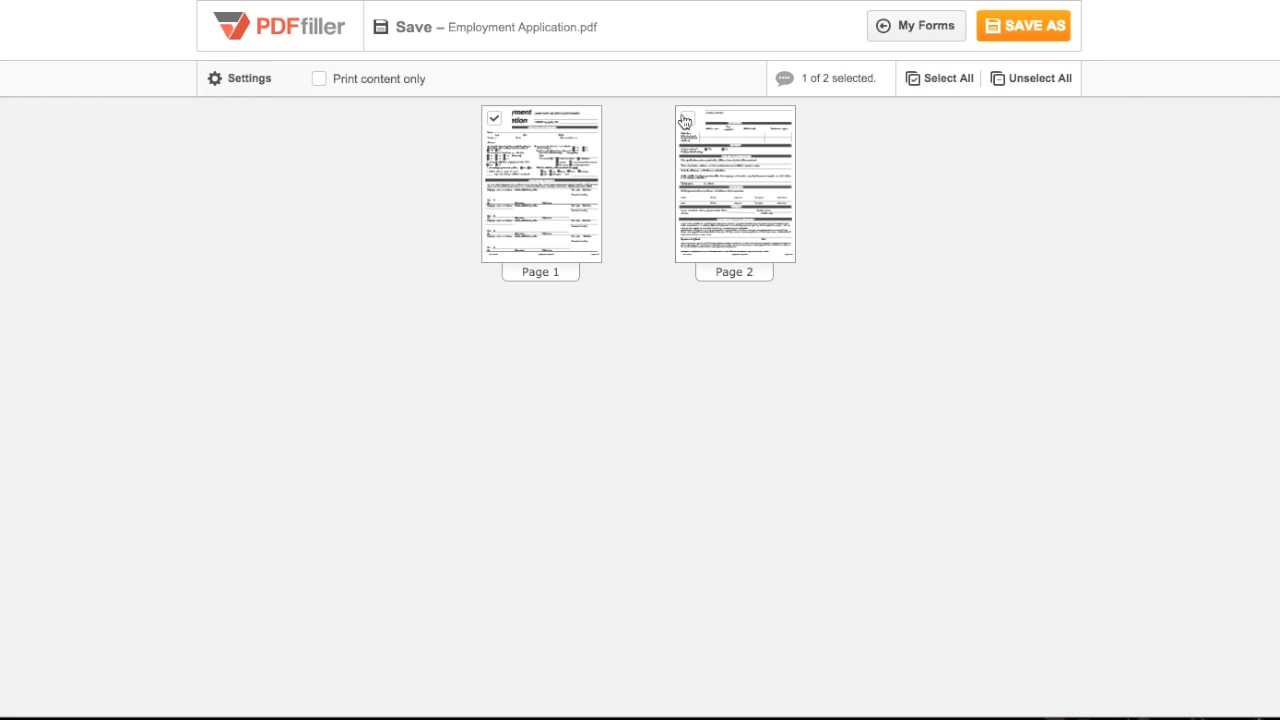
left_click(940, 78)
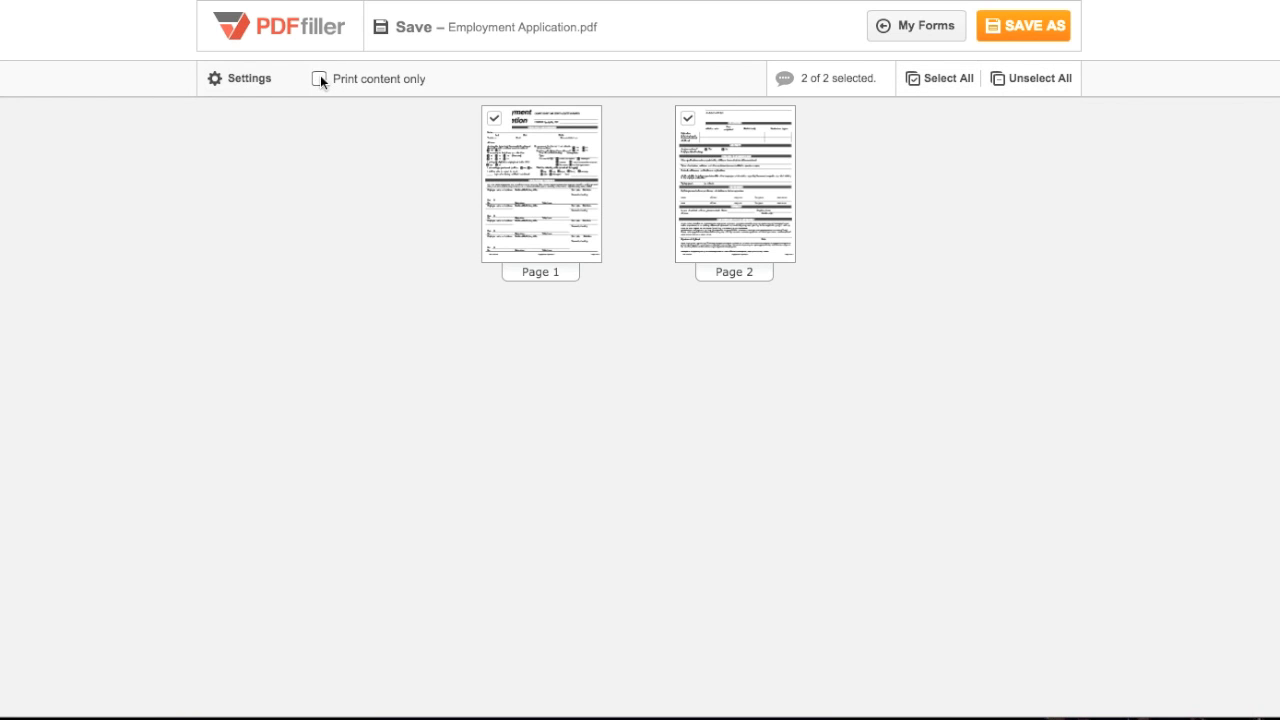
left_click(248, 78)
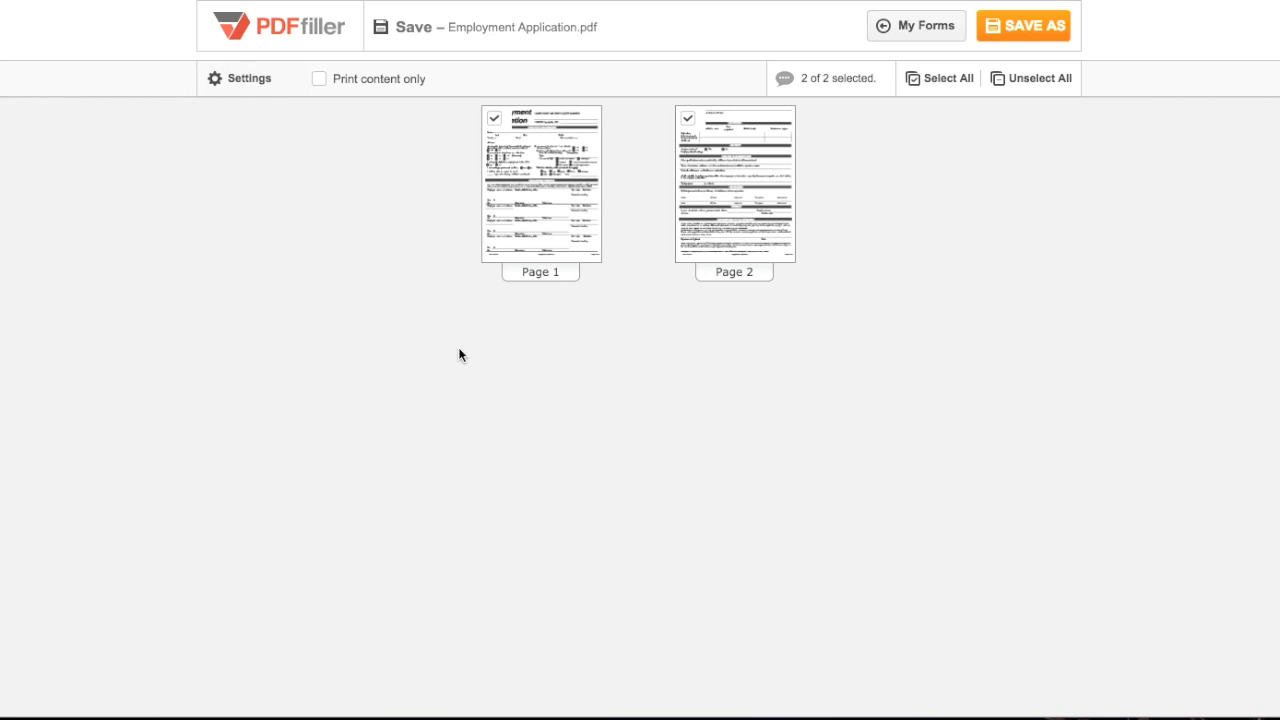
Apply a password to the PDF through the PDF Password settings dialog
left_click(1024, 24)
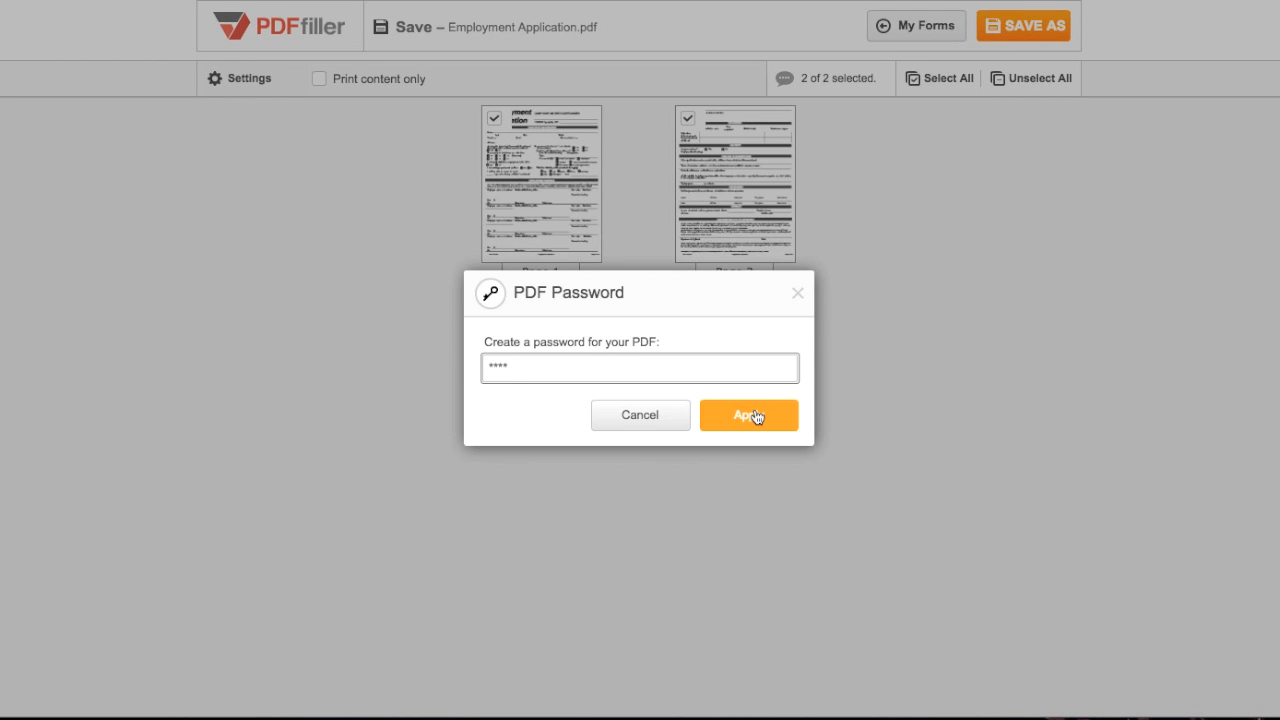
left_click(748, 414)
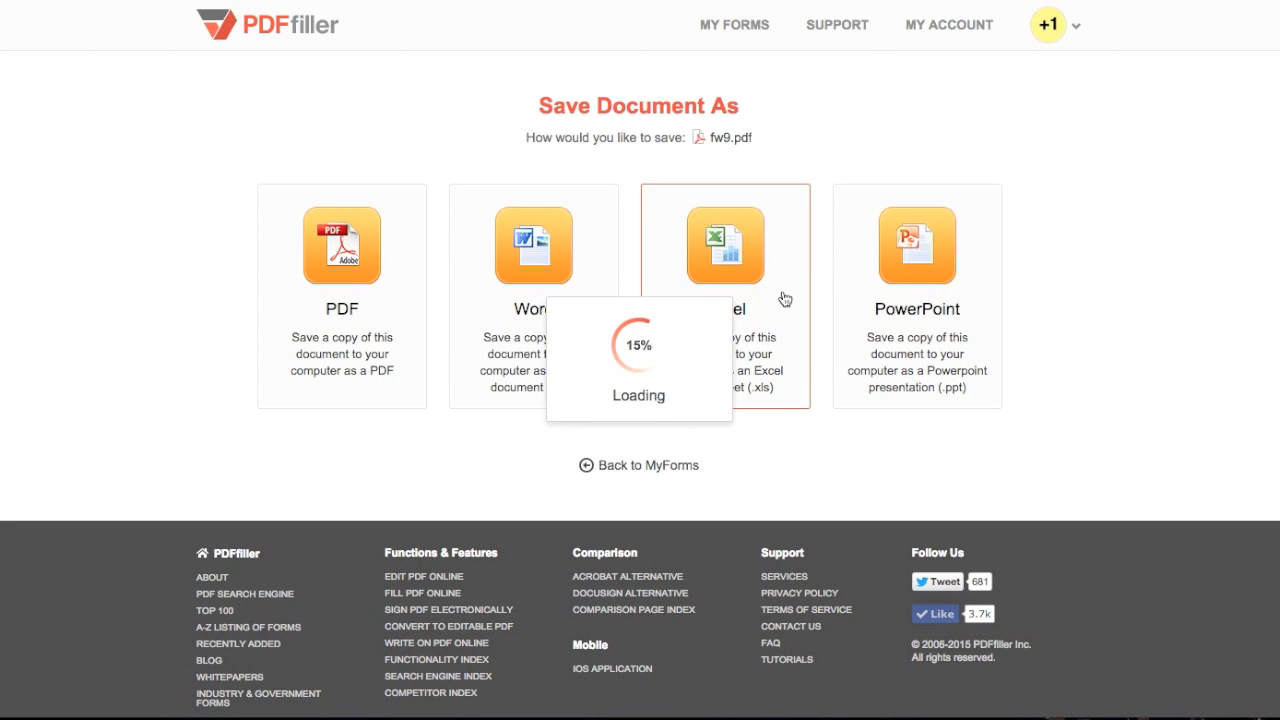
Pick a non-PDF format tile such as Excel for the saved copy
left_click(724, 246)
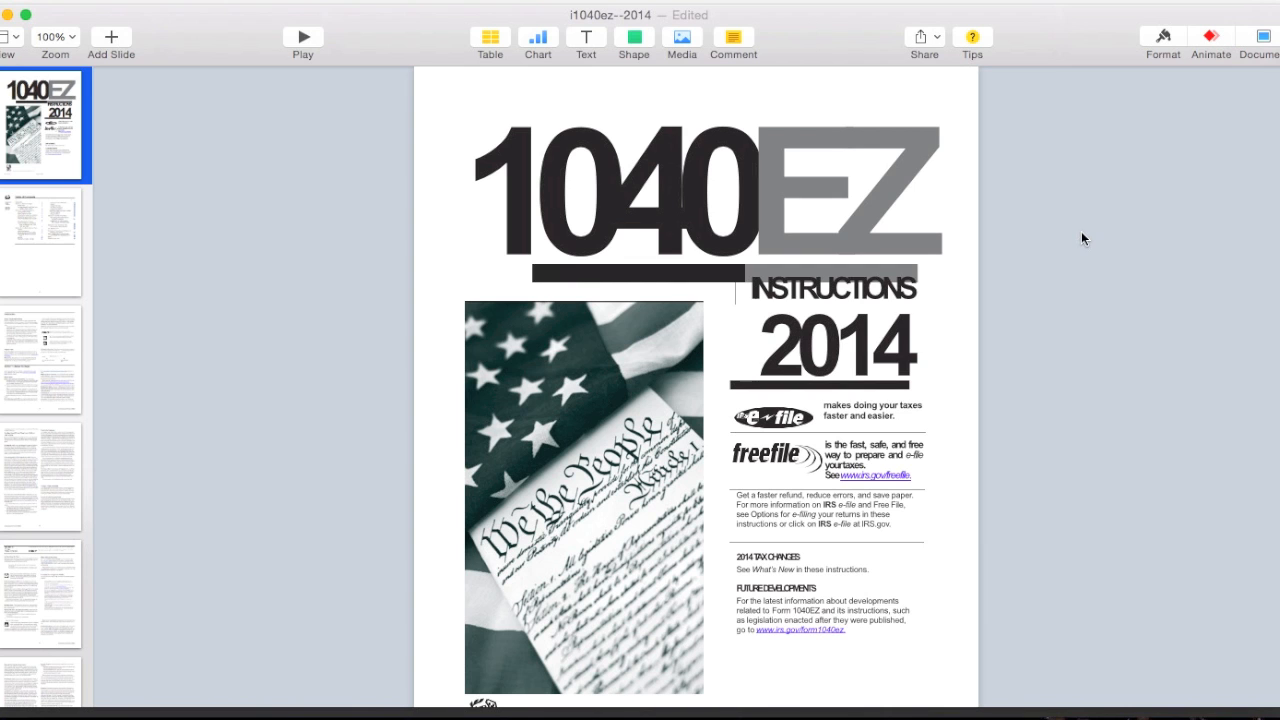
Select the flag photo on the cover slide of the converted deck
left_click(584, 496)
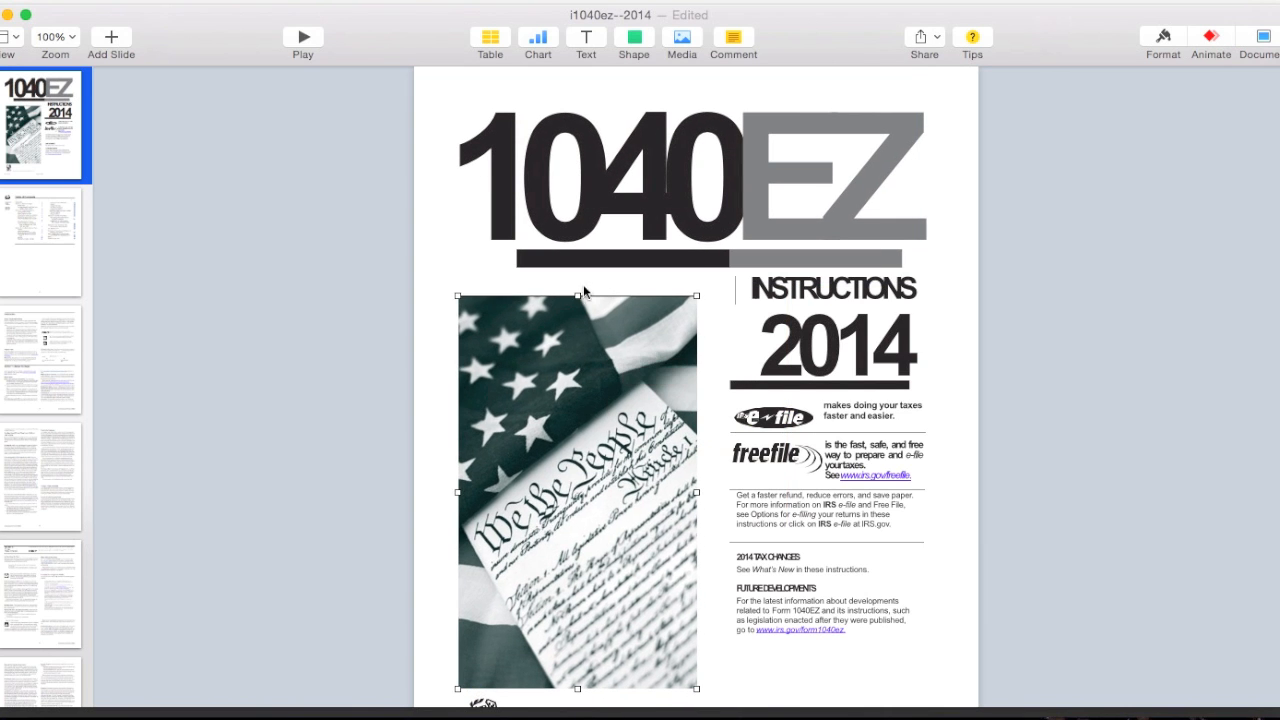